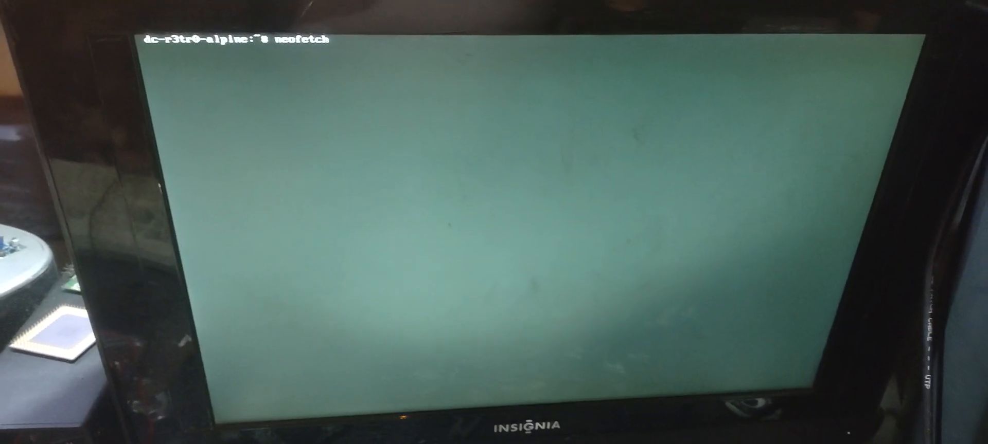
Run neofetch to show Alpine Linux v3.17 i586 with kernel 6.2.5-dcf details
key("Return")
type("cl")
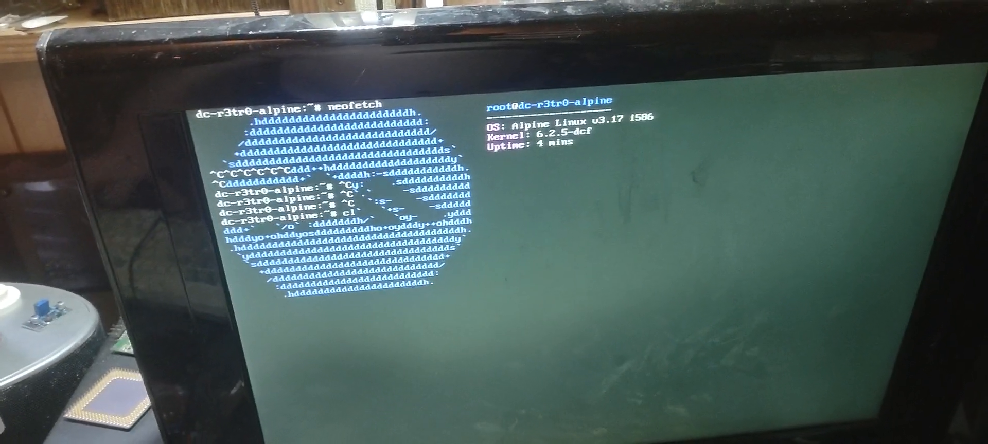
type("top")
type("hal")
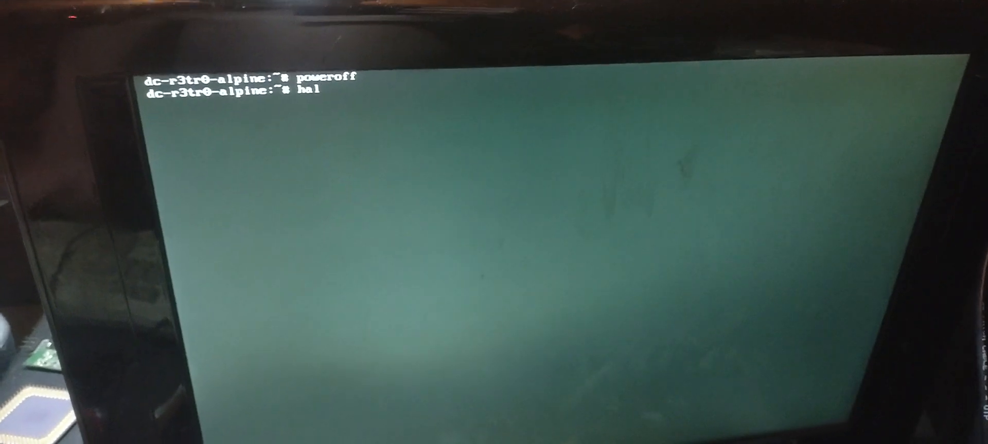
Run halt after poweroff to try stopping the machine, returning to a fresh prompt
key("Return")
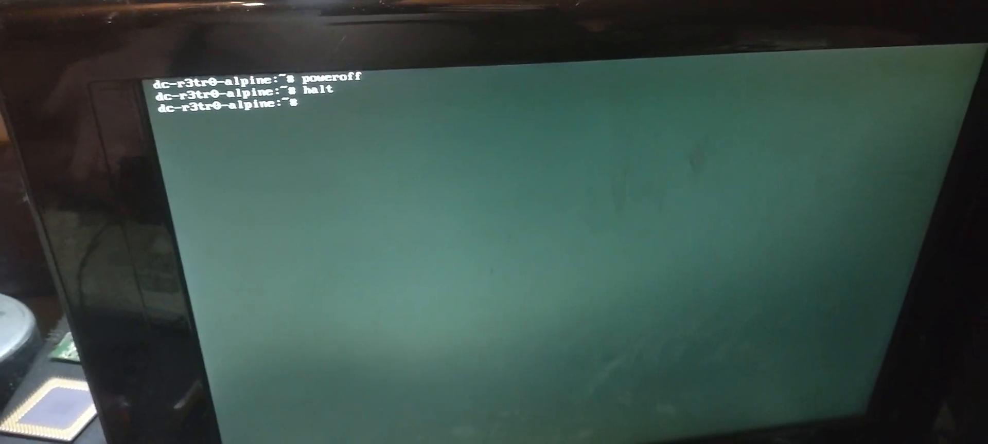